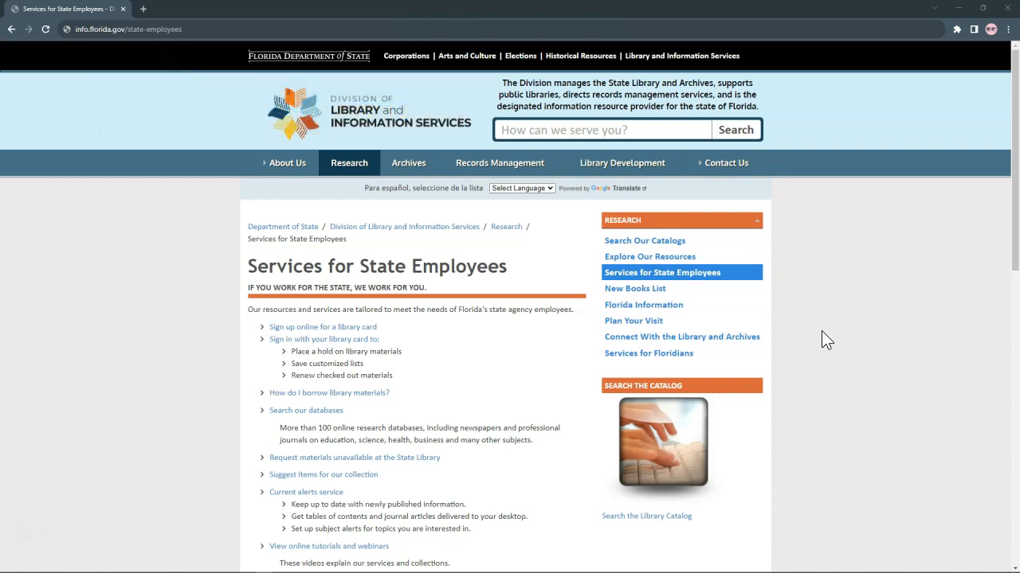
# Follow the State Publications Depository Program's 'upload your documents and publications' link
pyautogui.scroll(-3)
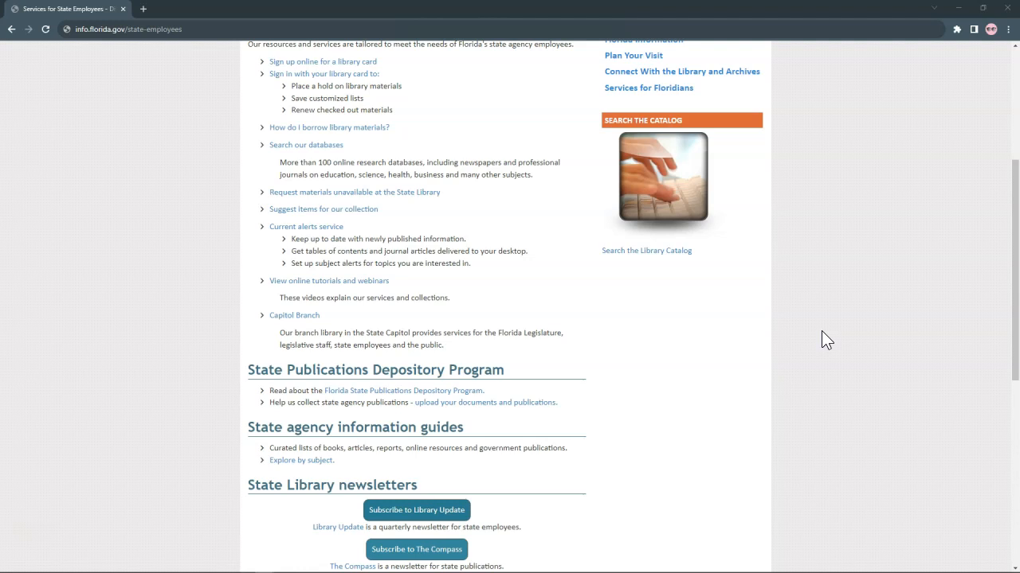
pyautogui.moveTo(488, 425)
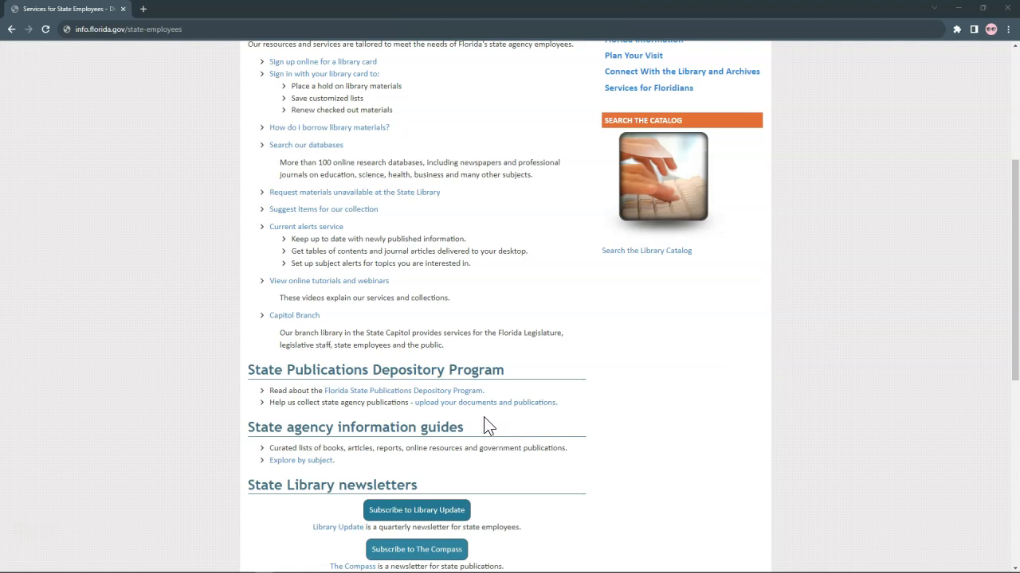
pyautogui.moveTo(486, 402)
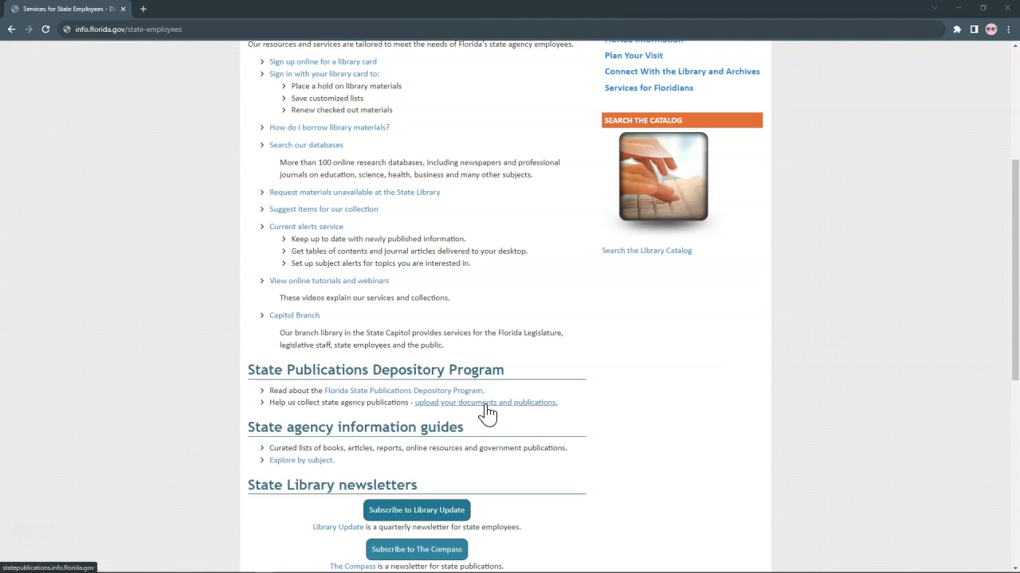
pyautogui.click(485, 402)
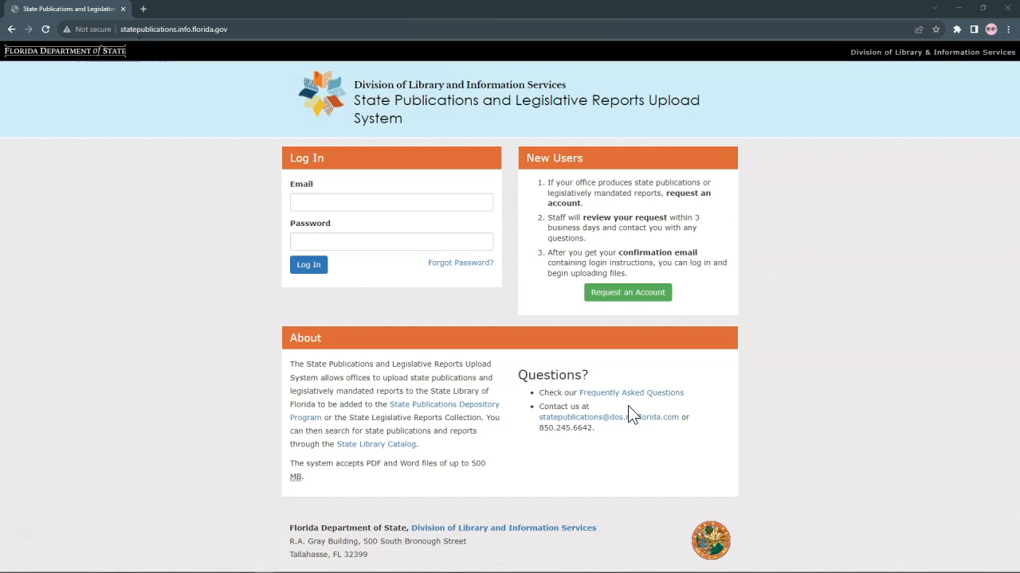
pyautogui.moveTo(752, 323)
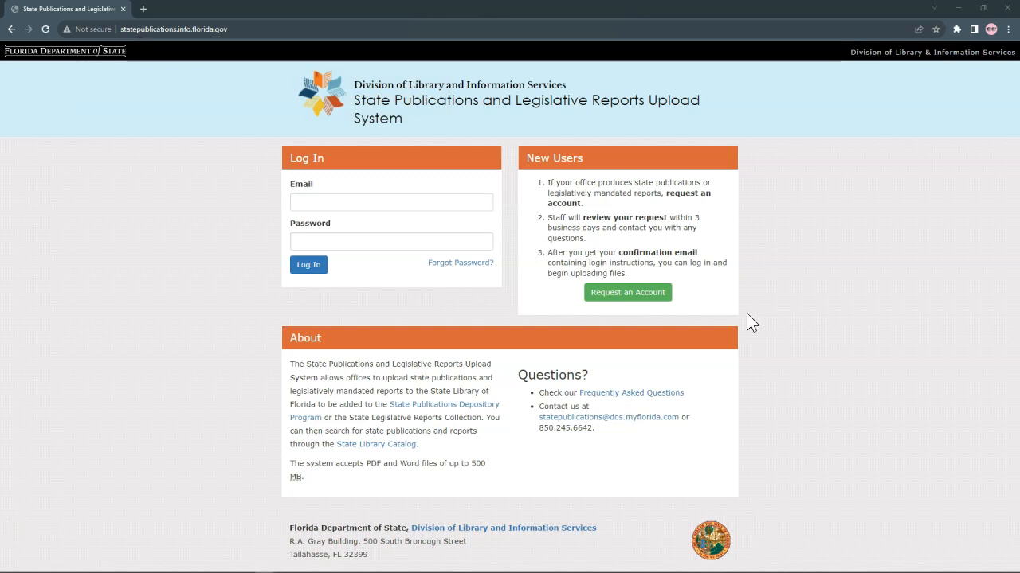
# Preview the 'Request an Account' form, then go back to the login fields
pyautogui.click(627, 292)
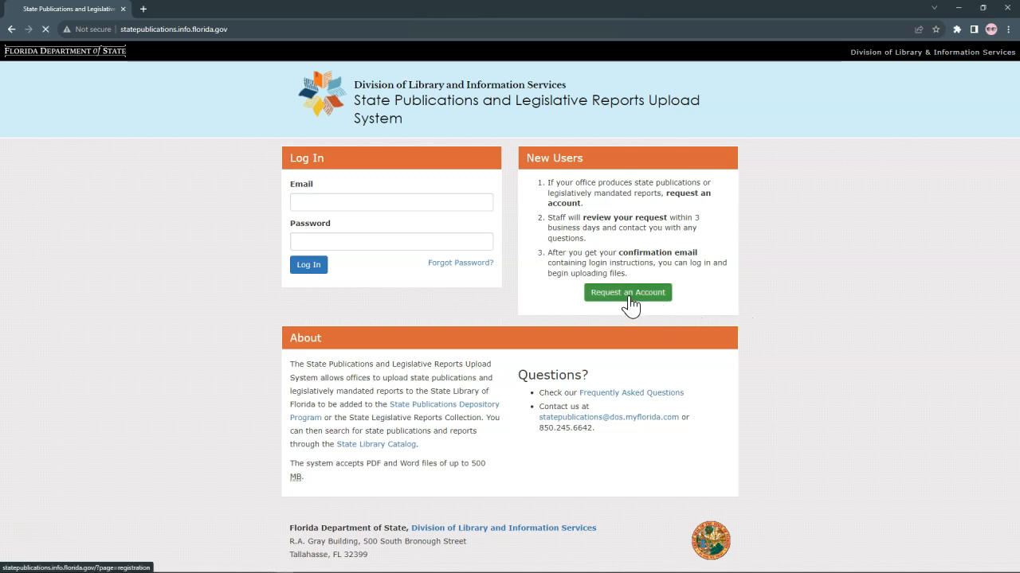
pyautogui.click(628, 292)
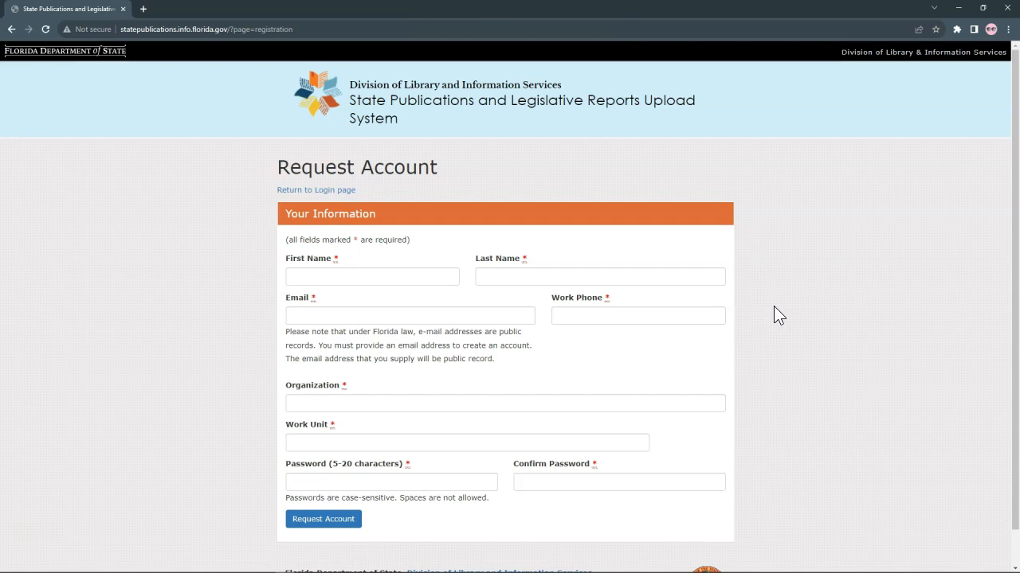
pyautogui.click(316, 190)
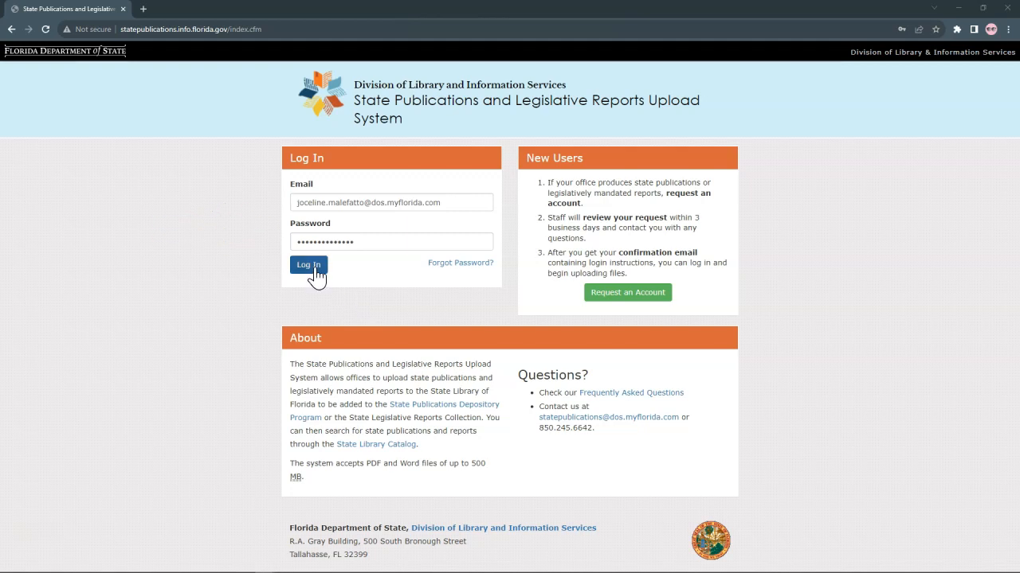
# Log in with email and password to reach the uploads dashboard
pyautogui.click(308, 264)
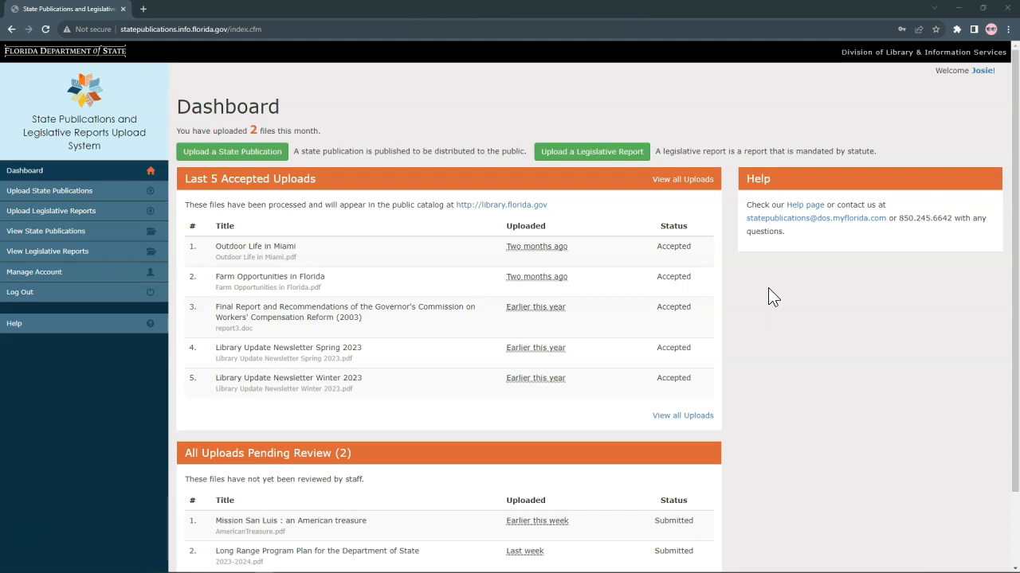
pyautogui.moveTo(92, 358)
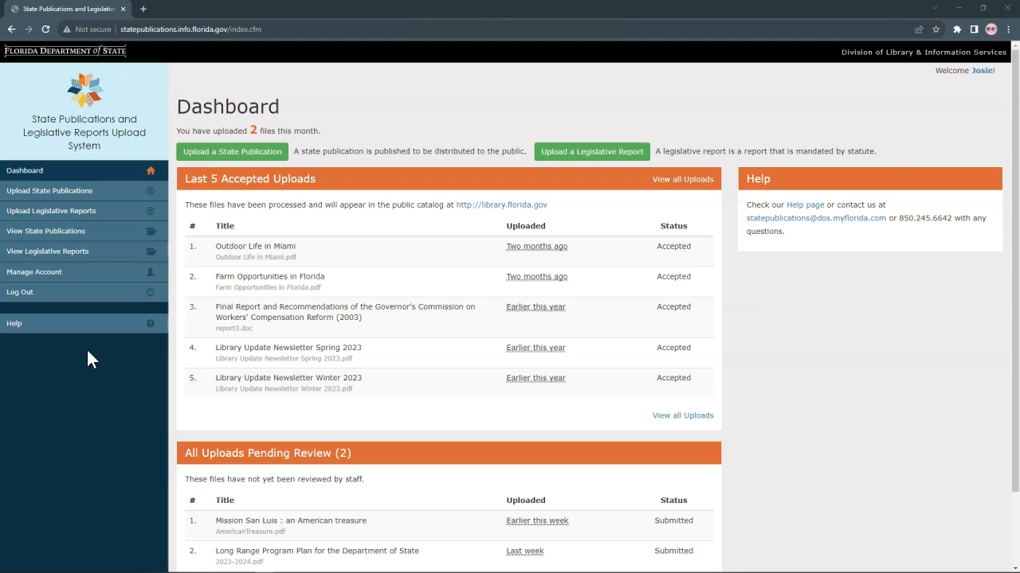
pyautogui.moveTo(75, 283)
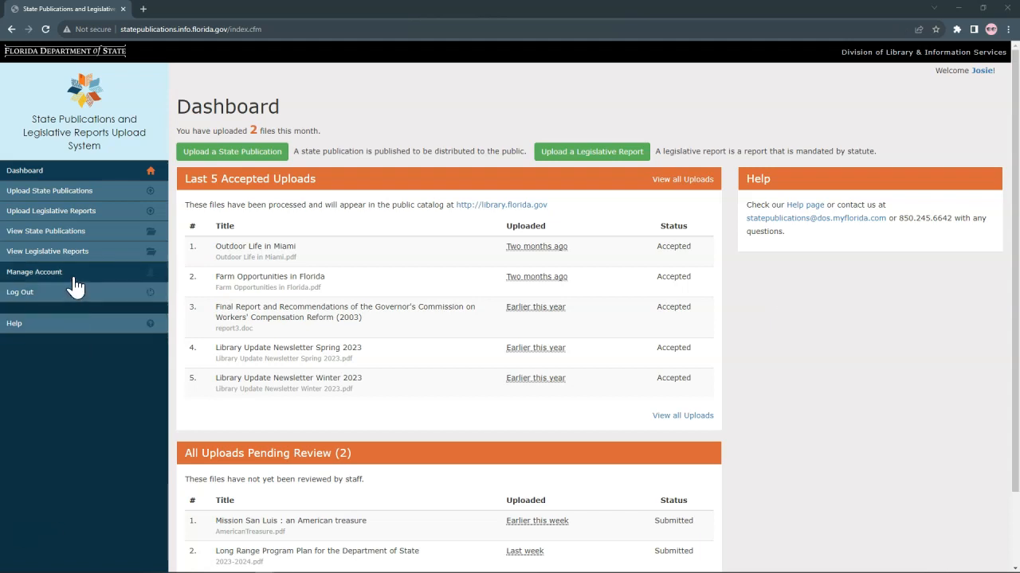
pyautogui.click(33, 272)
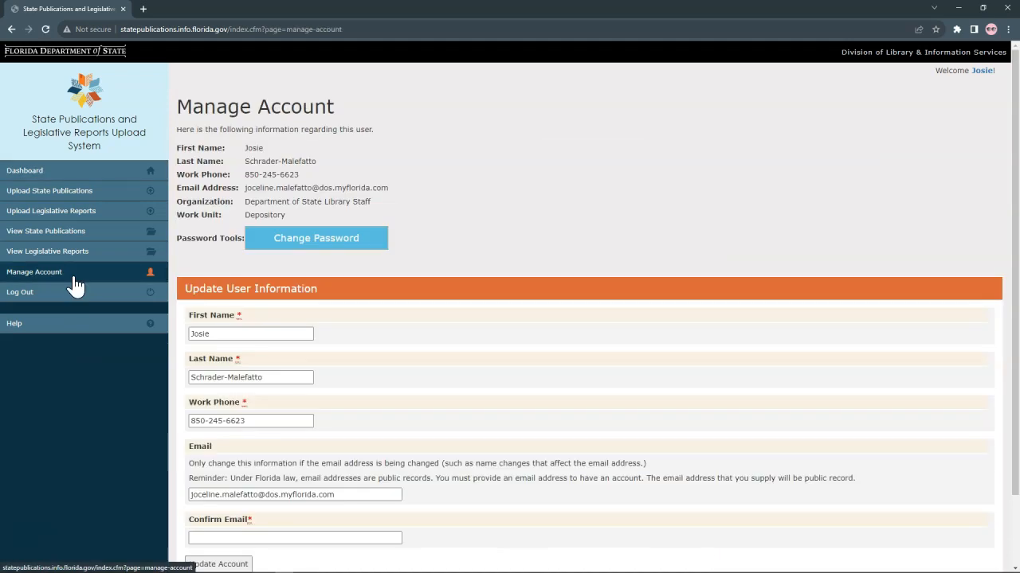
pyautogui.click(45, 231)
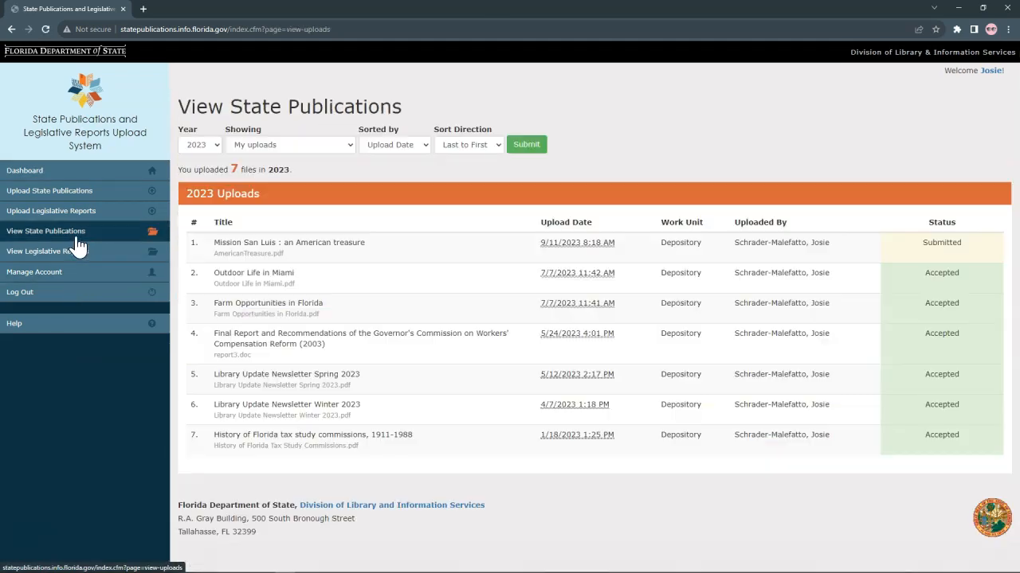
pyautogui.click(51, 250)
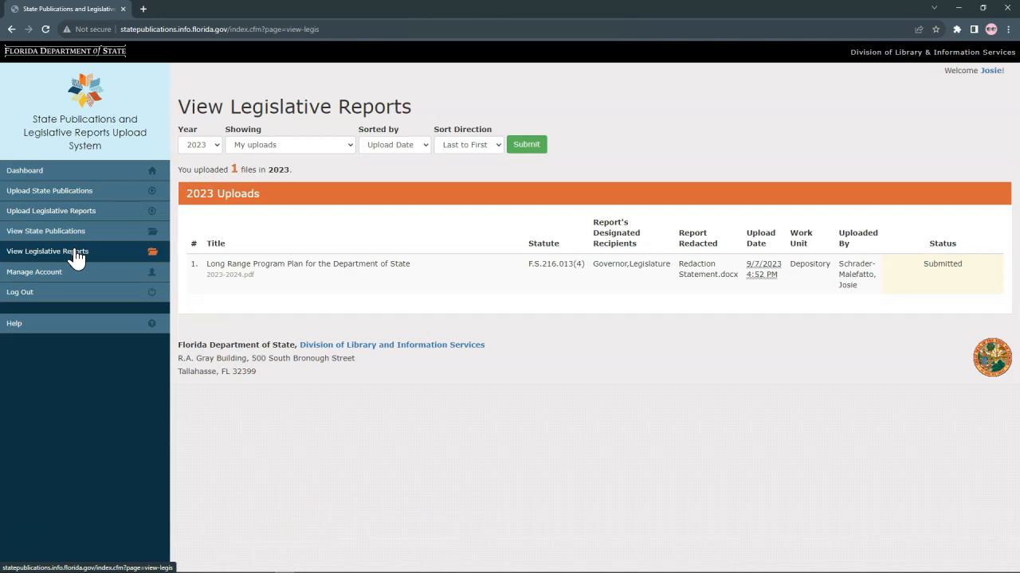
pyautogui.click(14, 322)
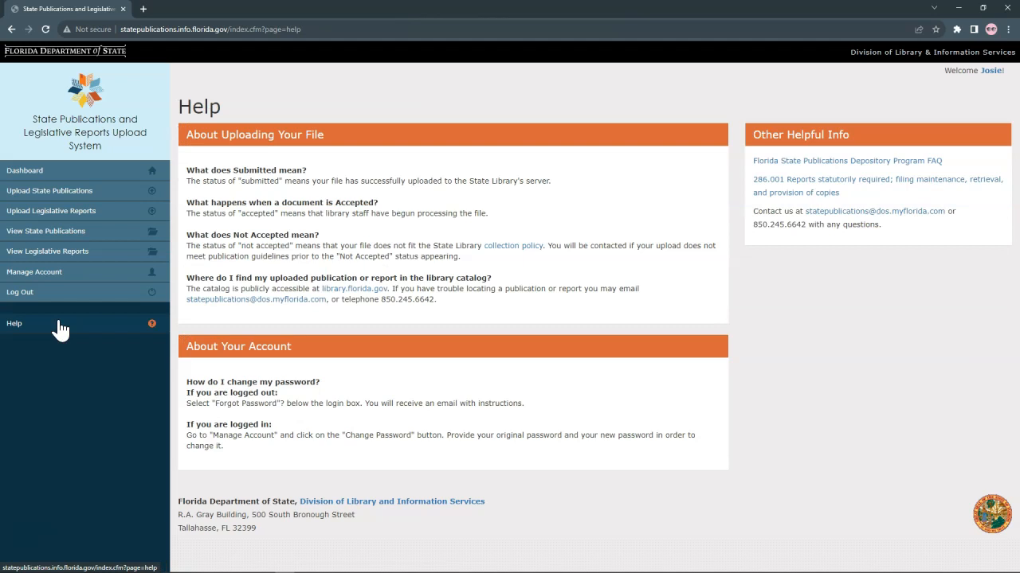
pyautogui.click(23, 170)
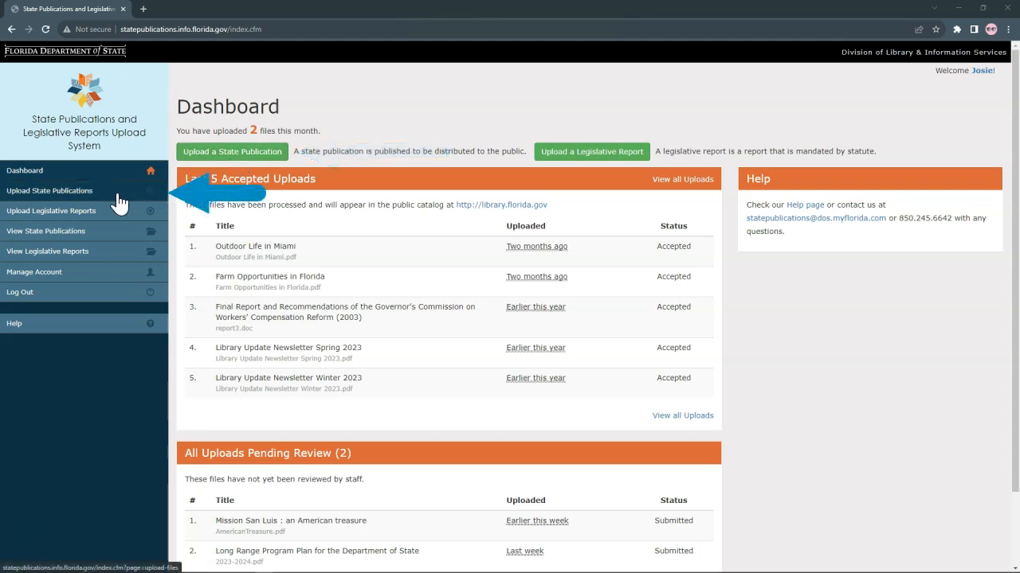
# Select the Library Update Newsletter - Summer 2023 PDF on Upload State Publications
pyautogui.click(50, 190)
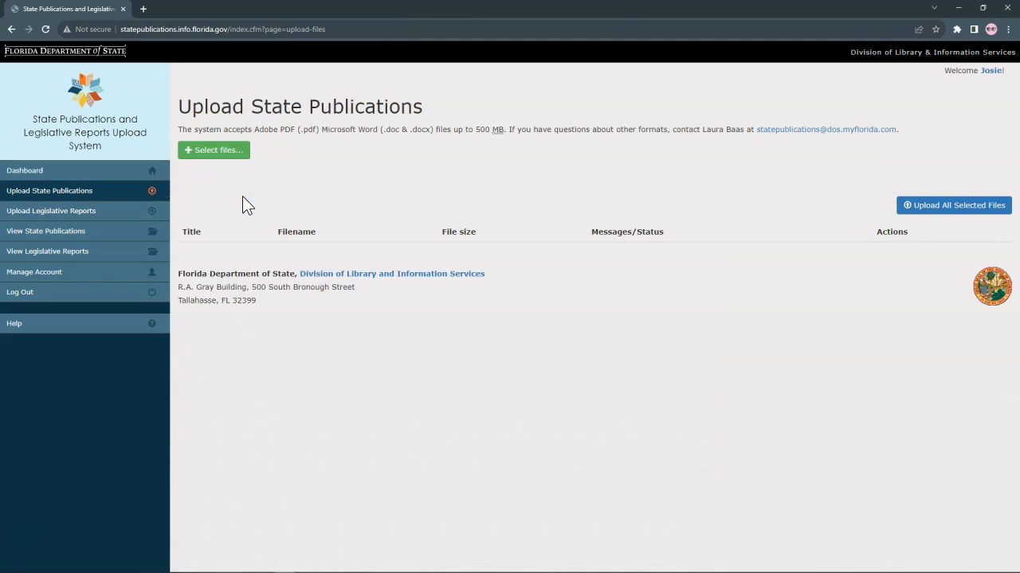
pyautogui.click(213, 150)
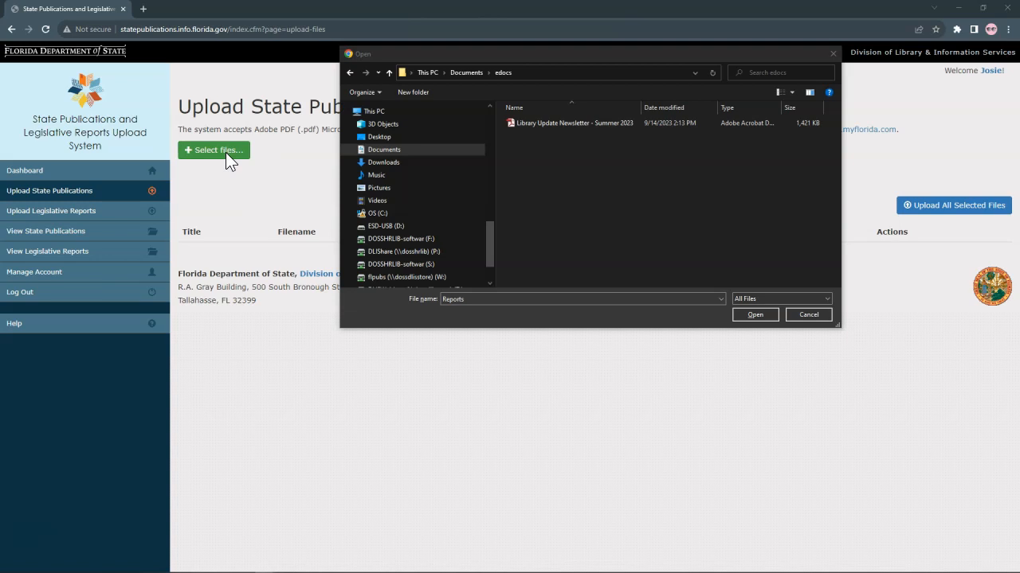
pyautogui.click(570, 122)
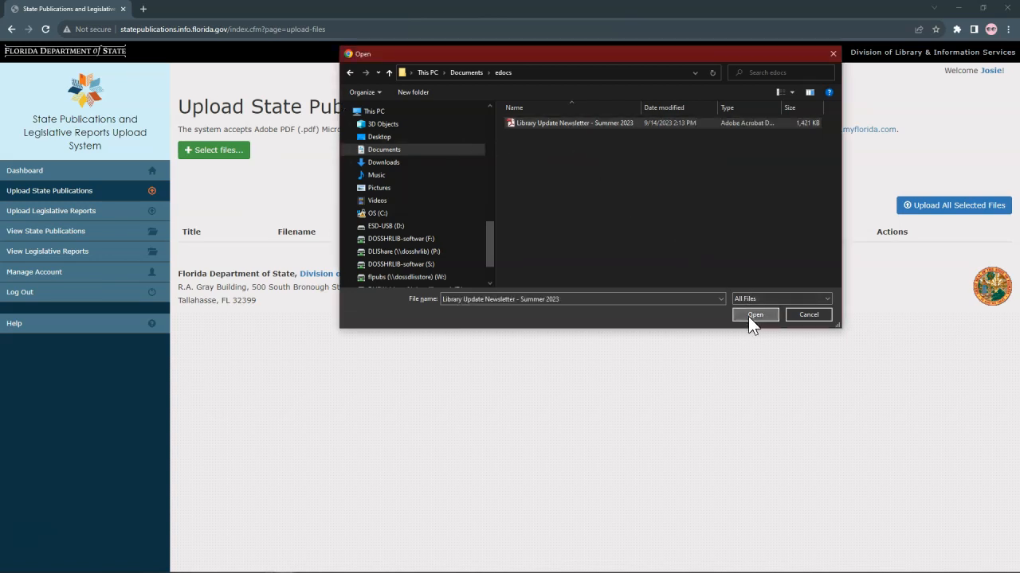
pyautogui.click(754, 314)
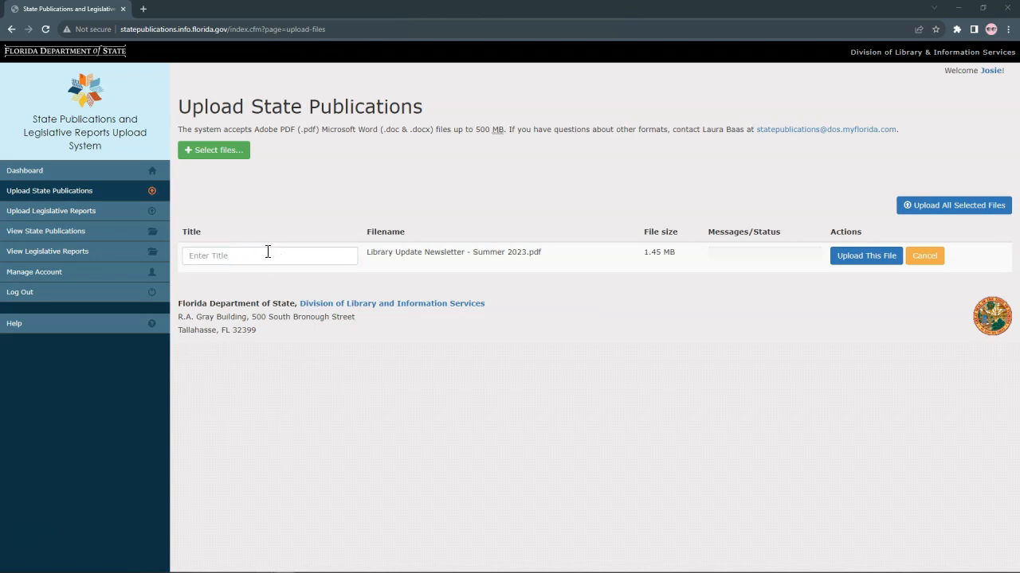
# Title the file 'Library Update Newsletter - Summer 2023' and upload it
pyautogui.write('Library Update Newsletter - Summer 2023')
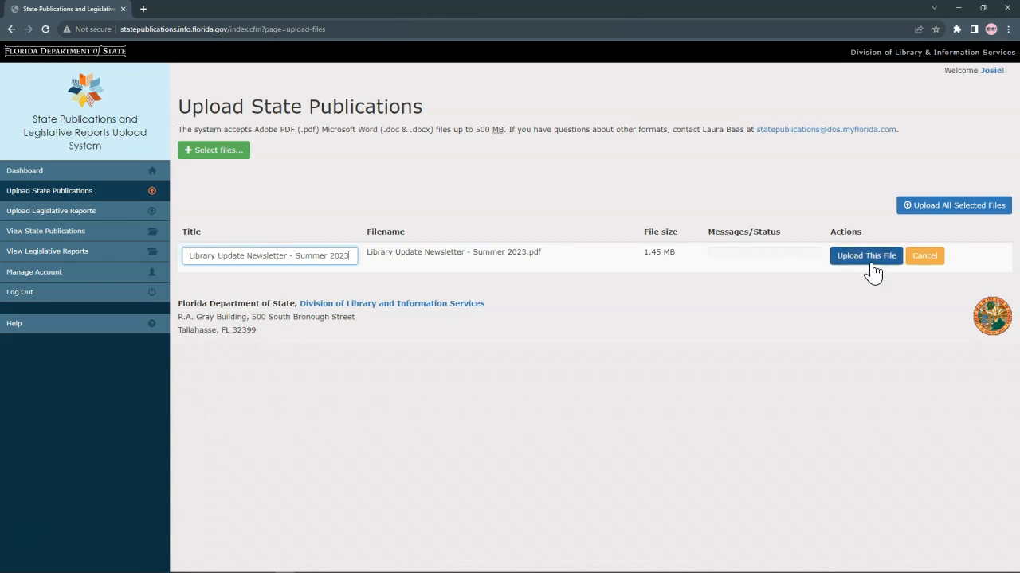
pyautogui.click(865, 256)
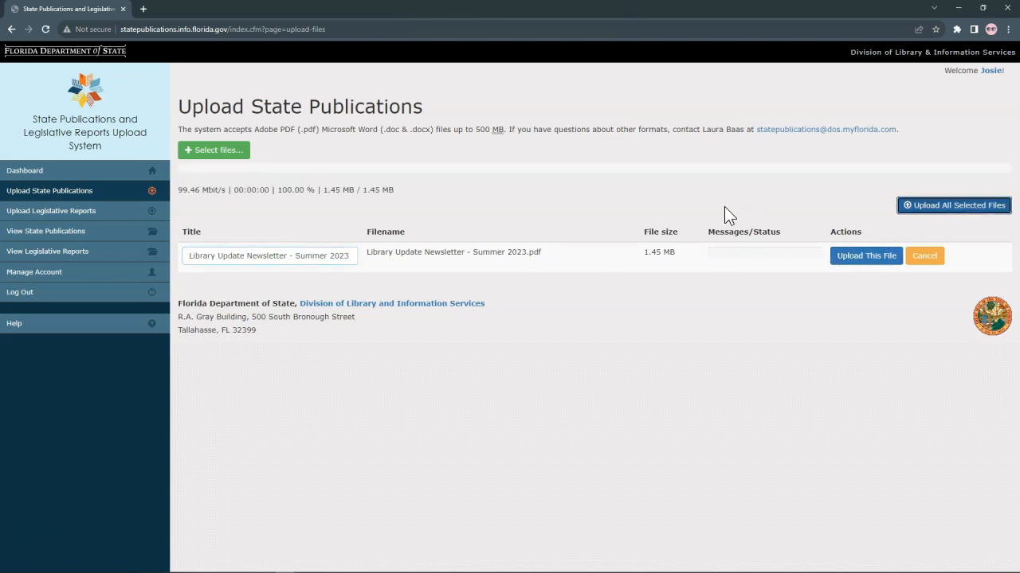
pyautogui.click(865, 255)
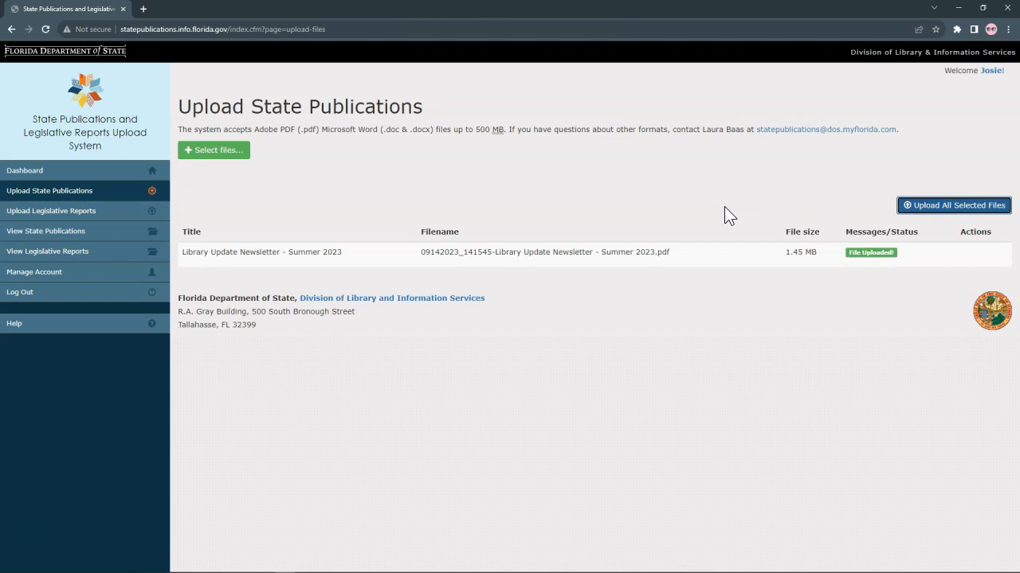